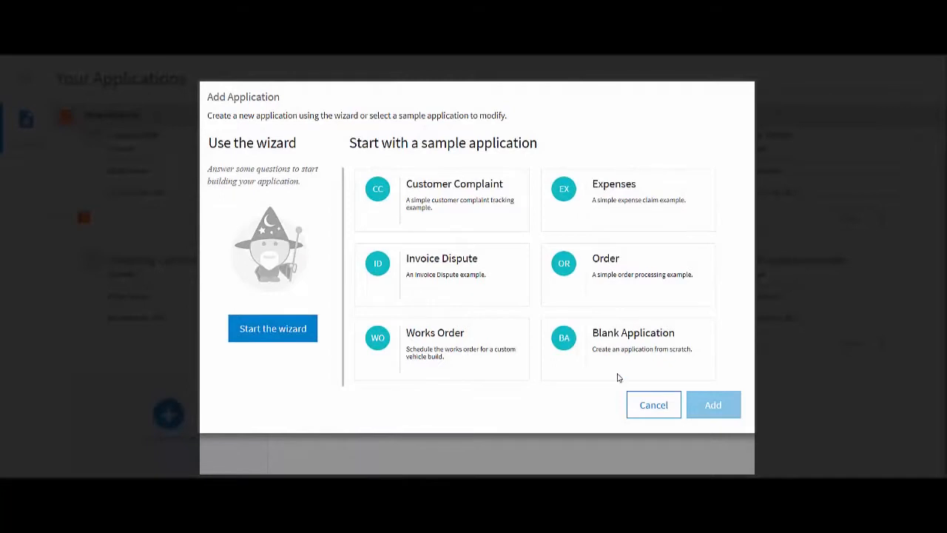
Step: Create a blank application with subject 'Candidate' and open its data card for editing
click(625, 348)
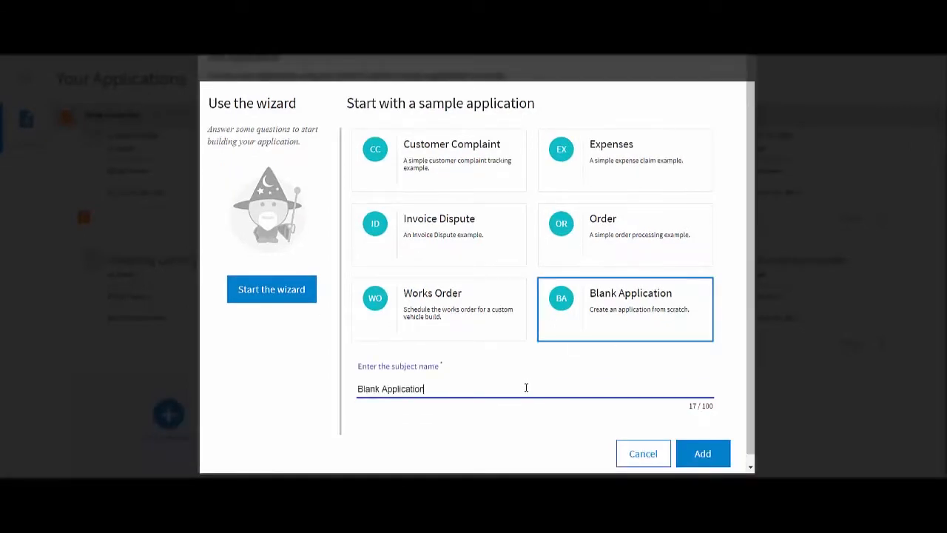
key(Backspace)
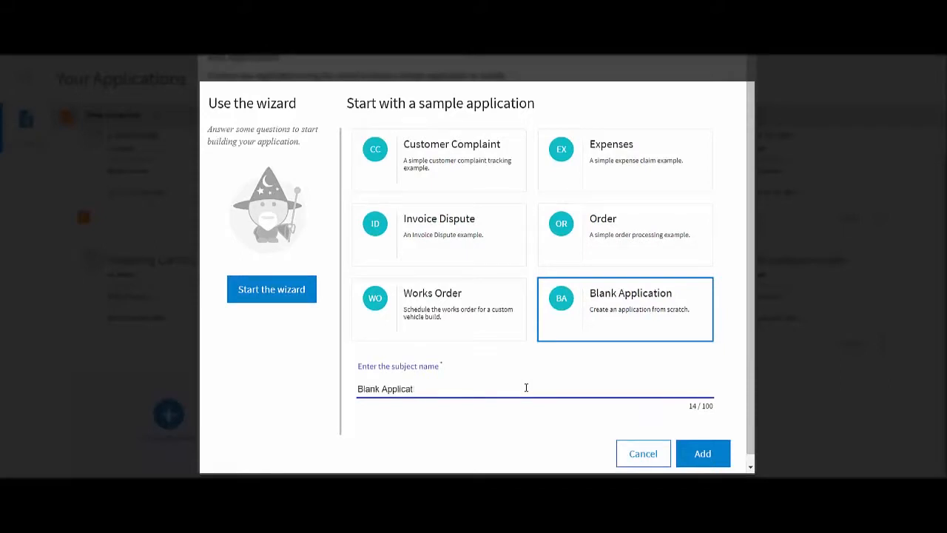
text(c)
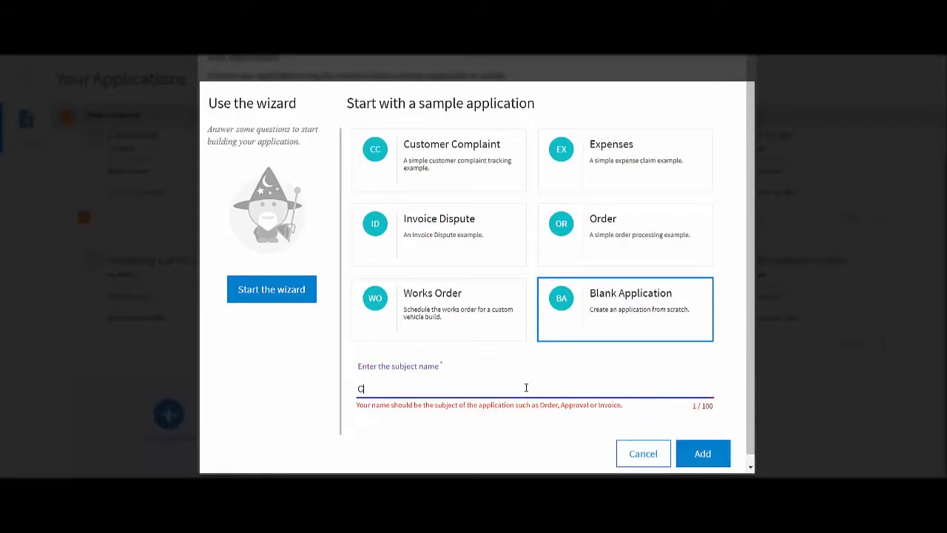
text(Candidate)
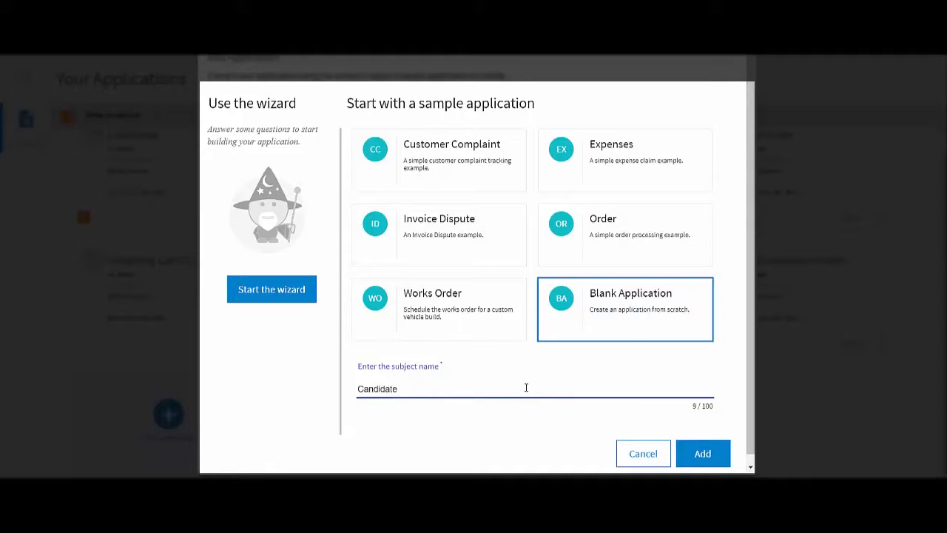
mouse_move(701, 453)
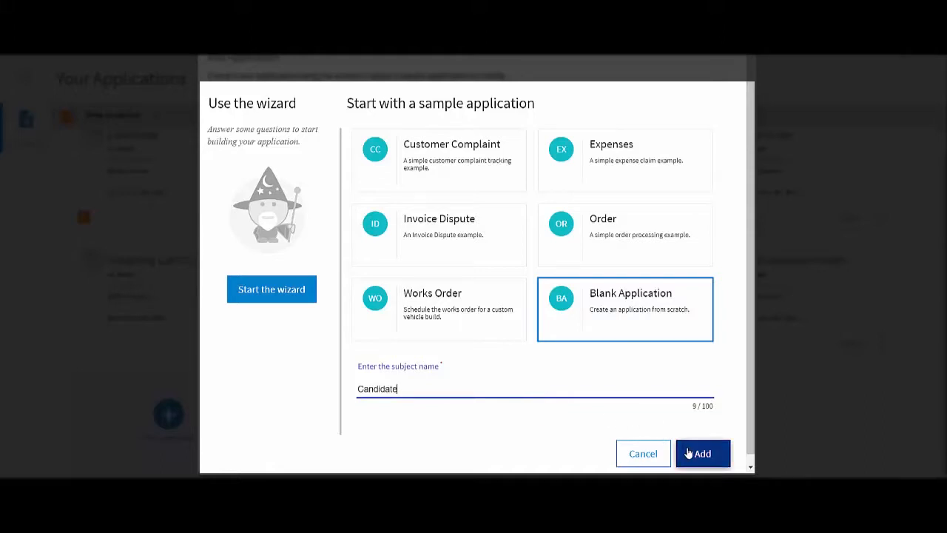
click(702, 453)
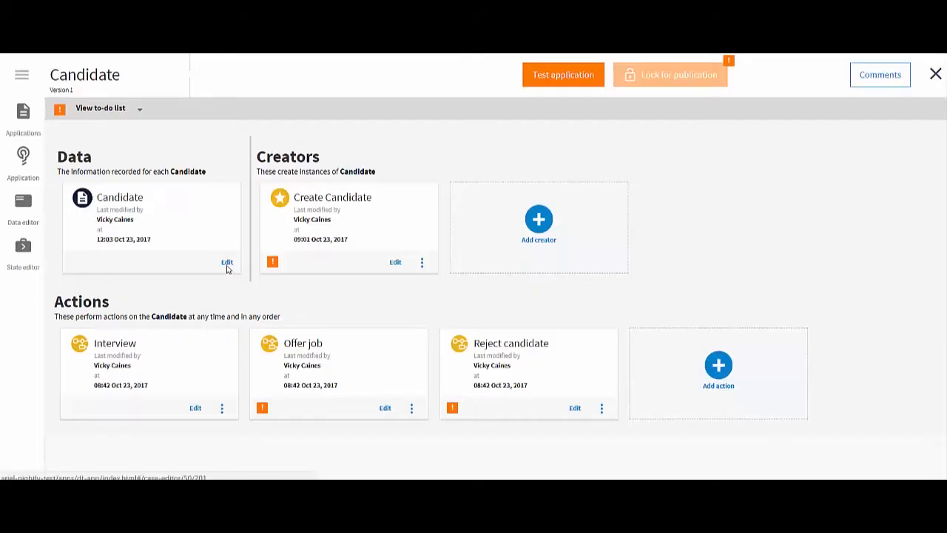
mouse_move(226, 264)
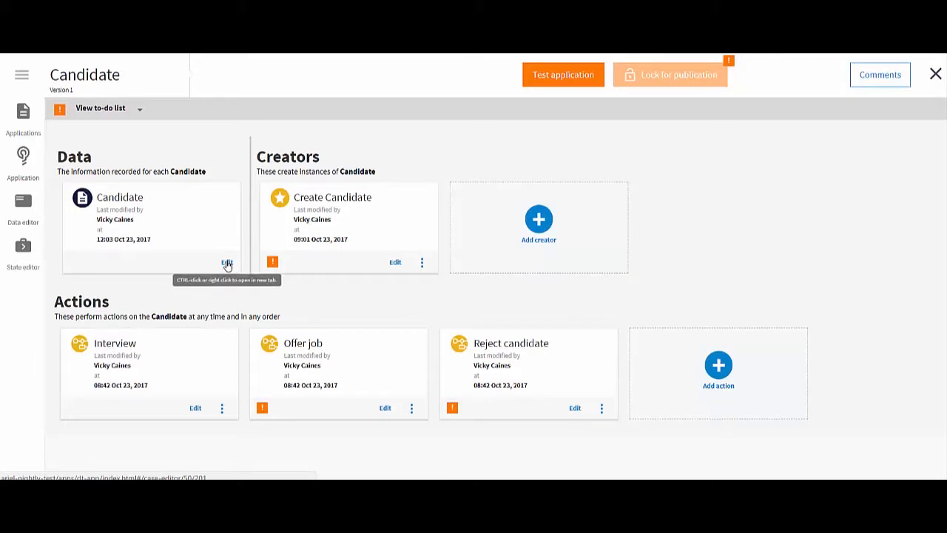
click(120, 215)
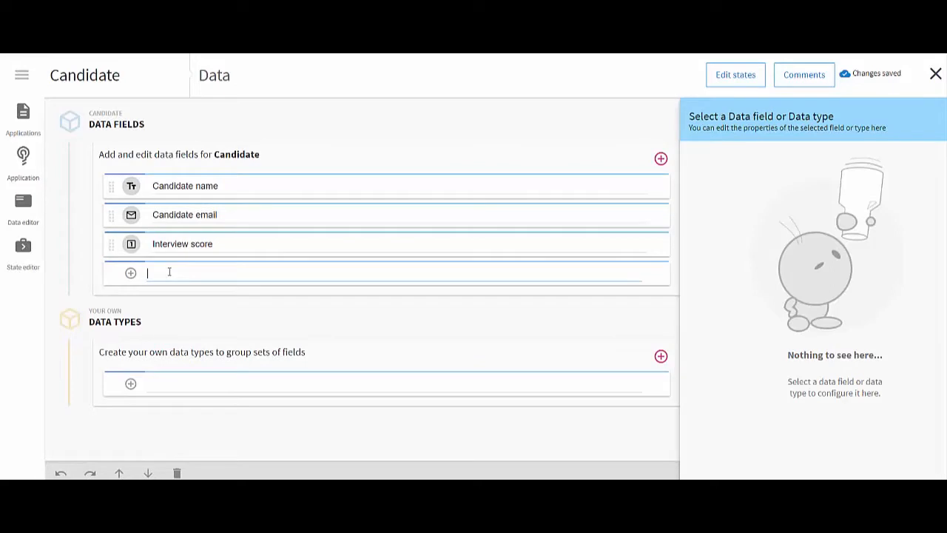
Step: Add a 'Candidate ID' data field with the Candidate Identifier type
text(Candi)
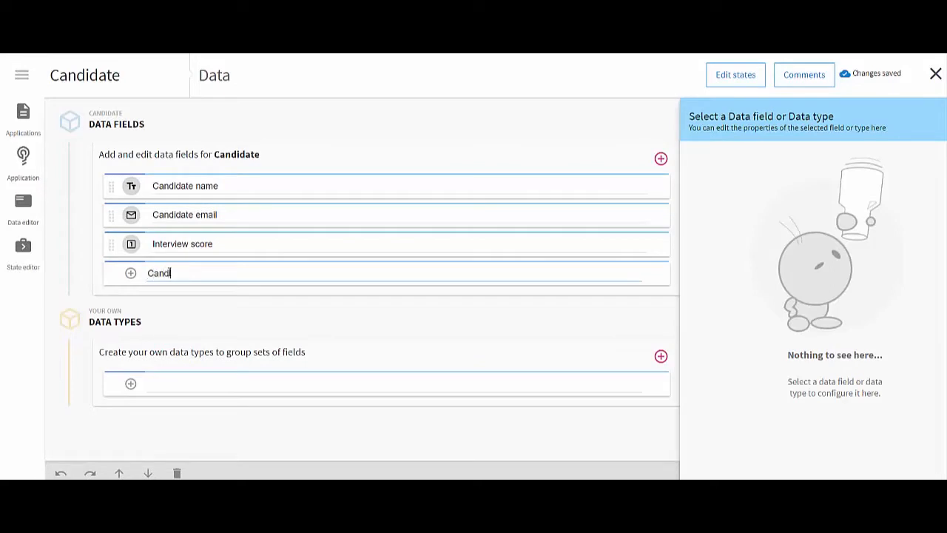
text(date ID)
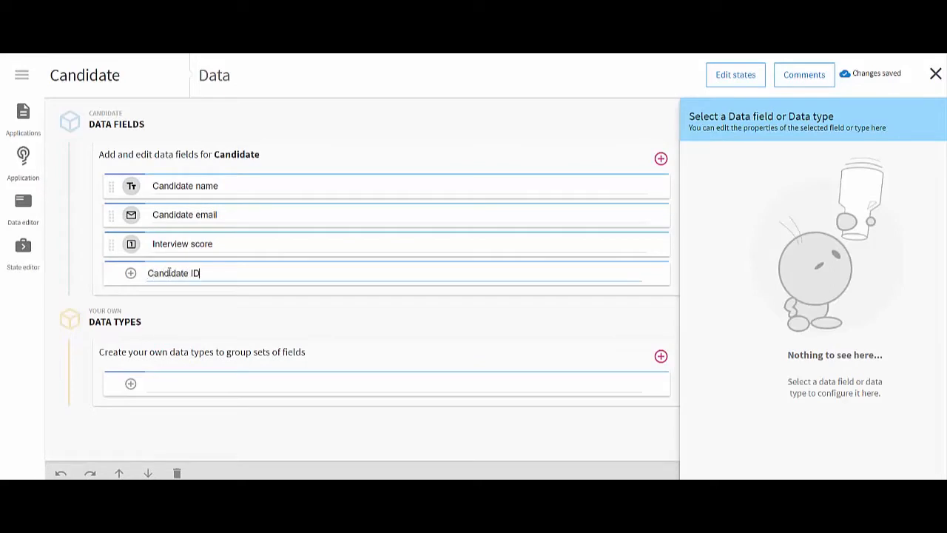
click(181, 243)
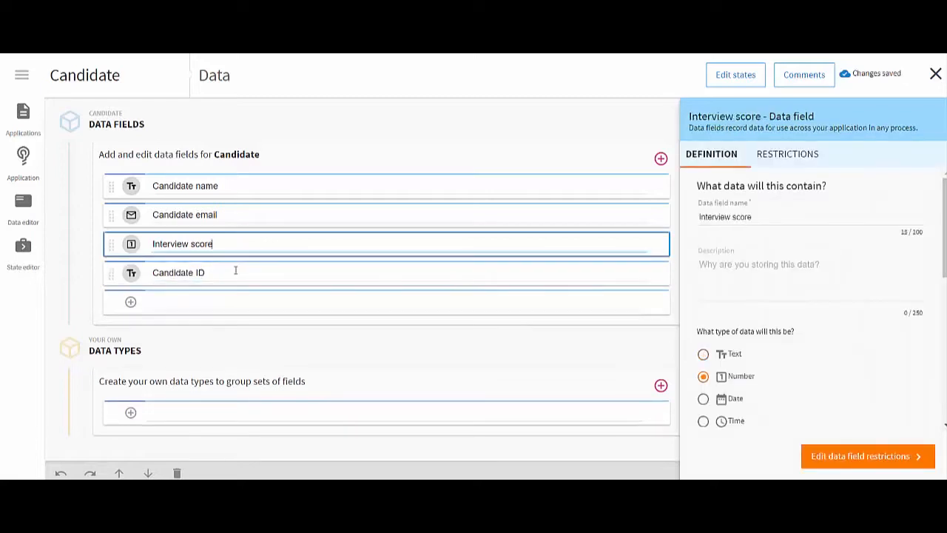
click(178, 273)
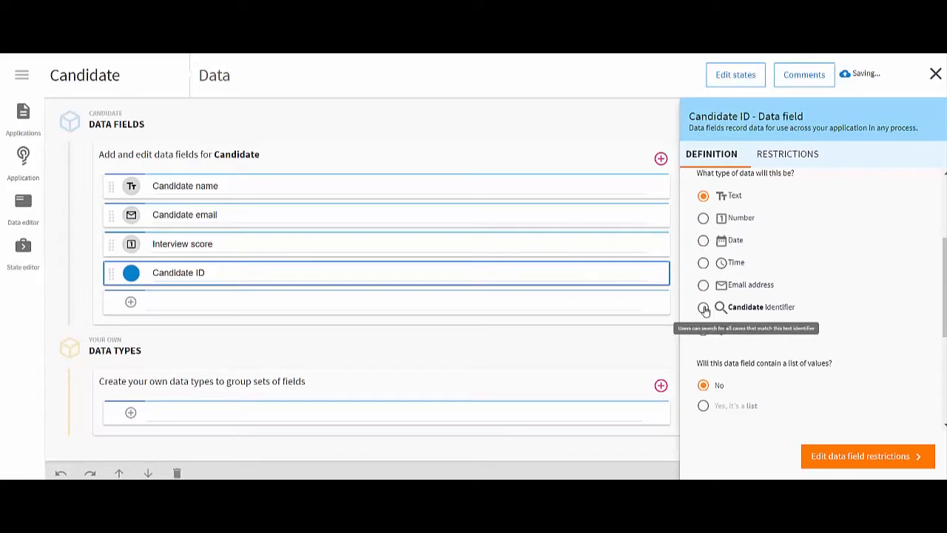
click(703, 307)
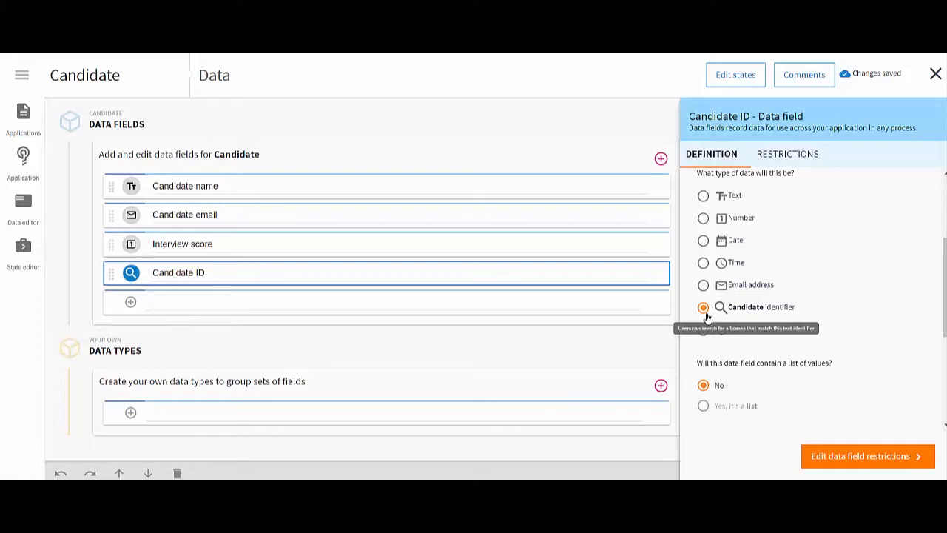
mouse_move(708, 314)
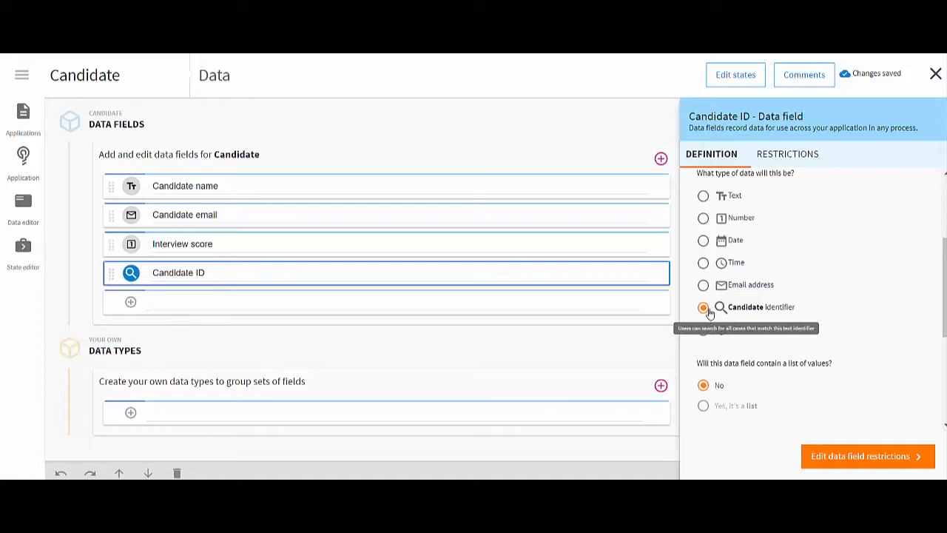
mouse_move(586, 158)
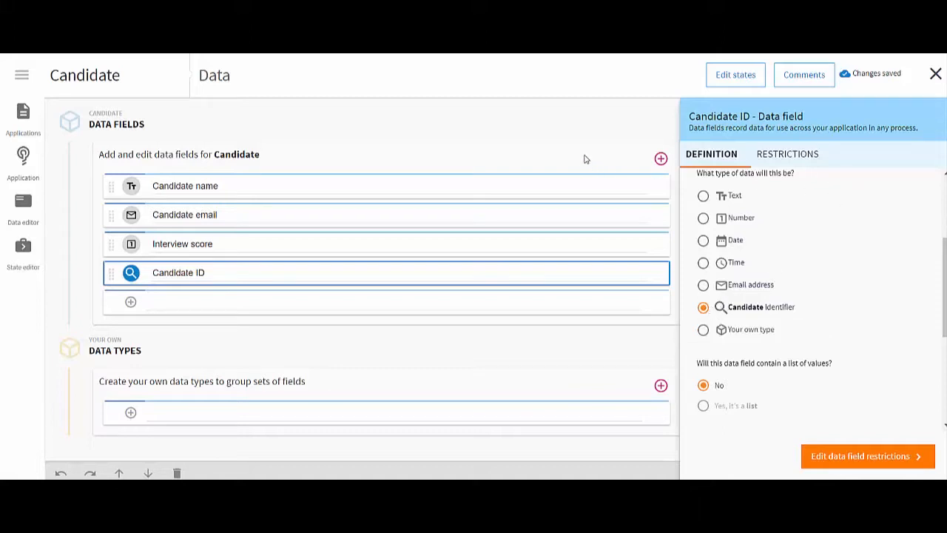
mouse_move(220, 231)
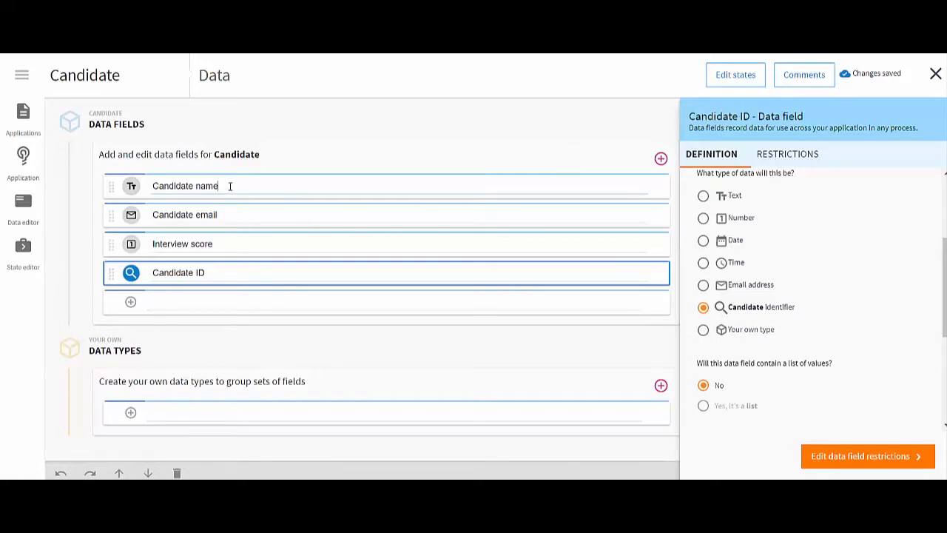
Step: Review the Candidate name field's definition settings, then return to the application overview
click(185, 186)
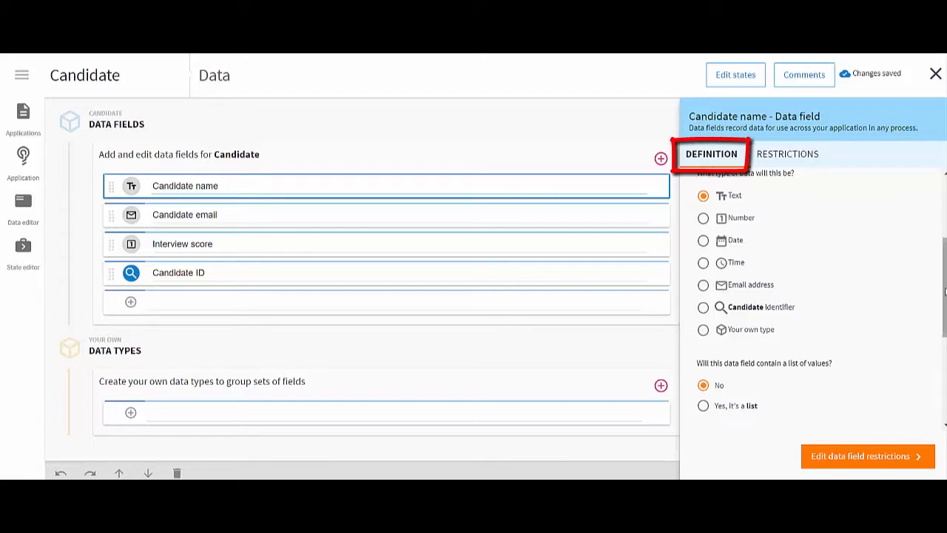
scroll(down, 3)
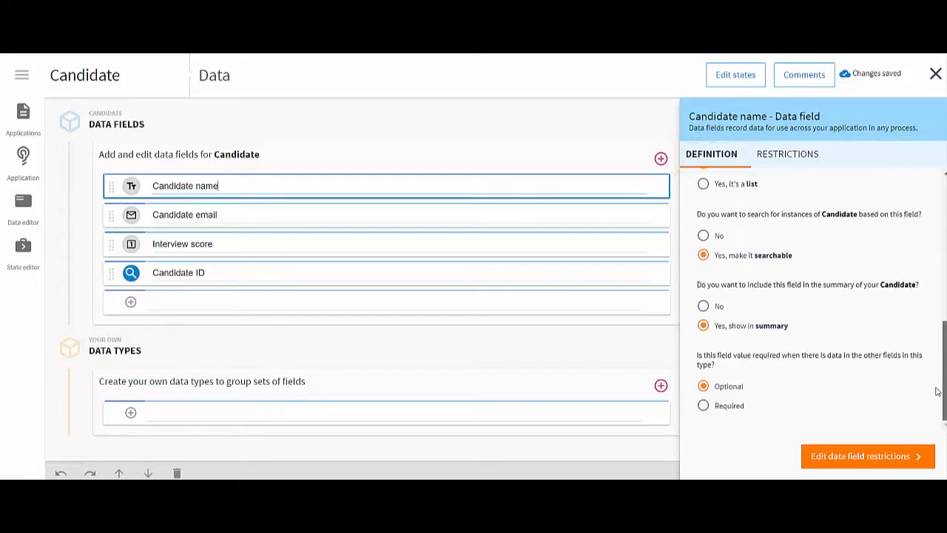
scroll(up, 3)
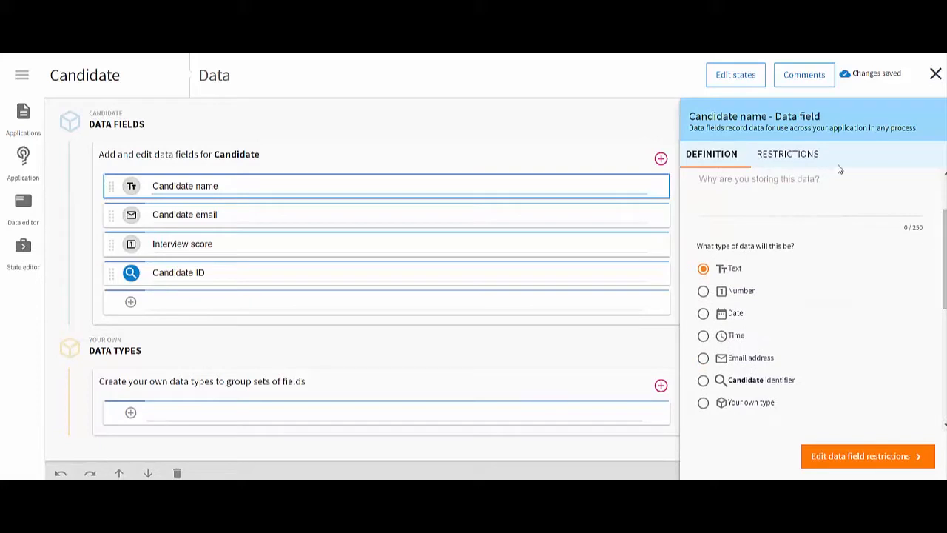
click(786, 154)
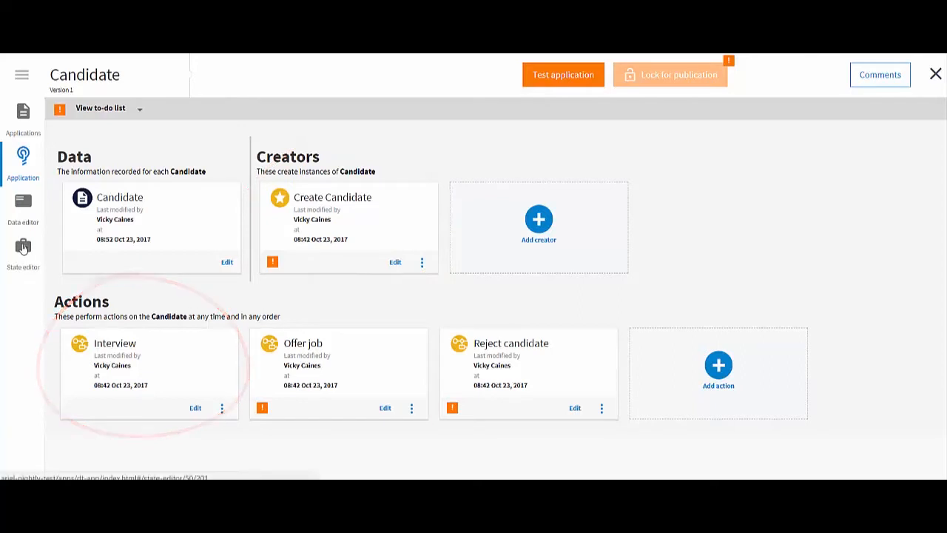
Step: Review the Candidate states, then open the Create Candidate creator process diagram
click(23, 250)
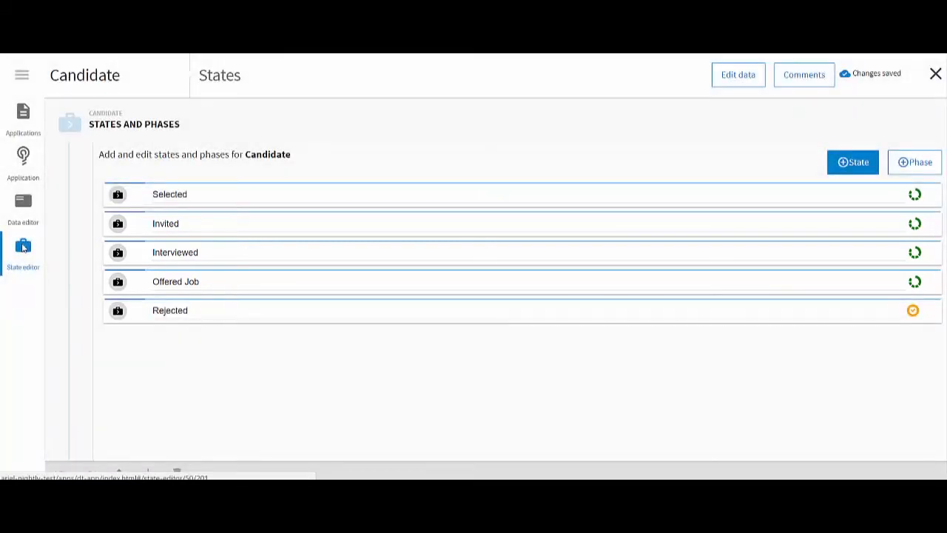
click(22, 159)
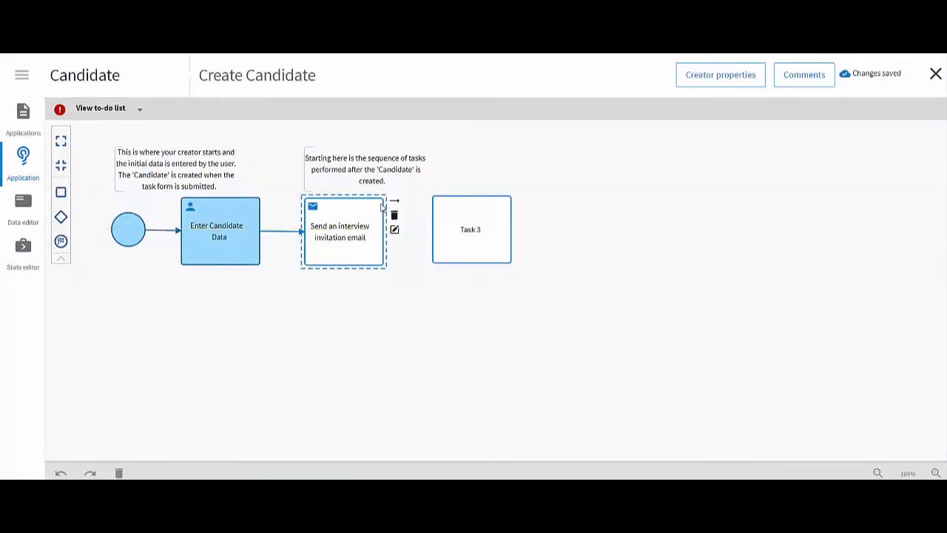
Step: Connect the invitation email to Task 3 and make it a 'Schedule interview' task for someone
click(471, 229)
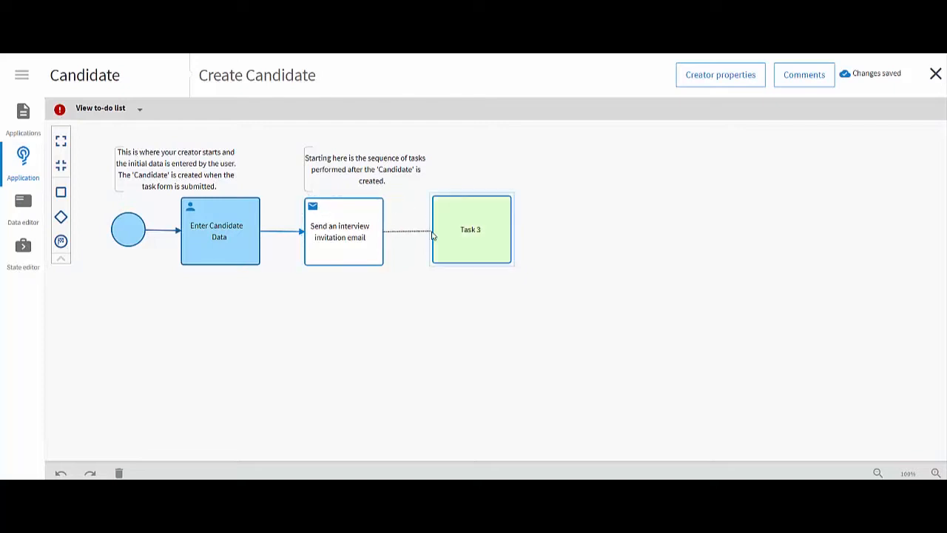
click(470, 229)
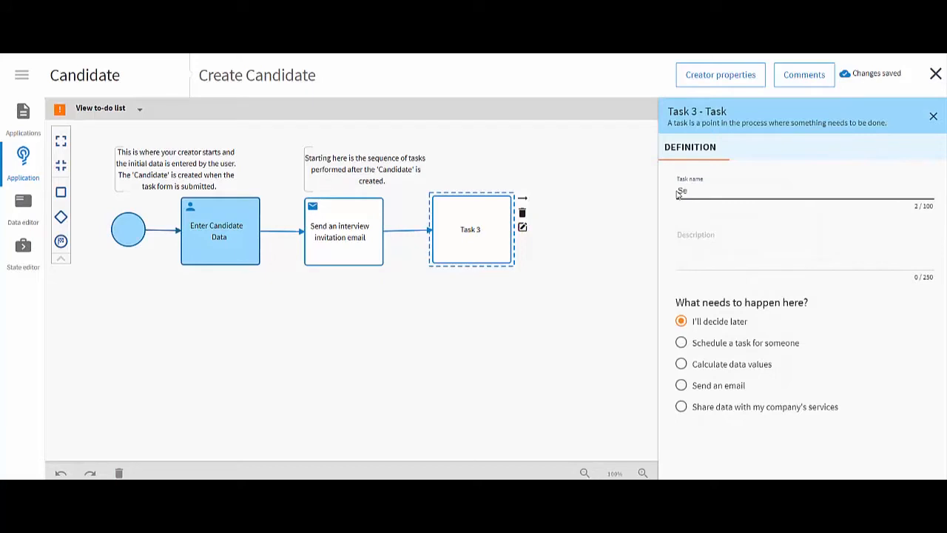
text(Schedule)
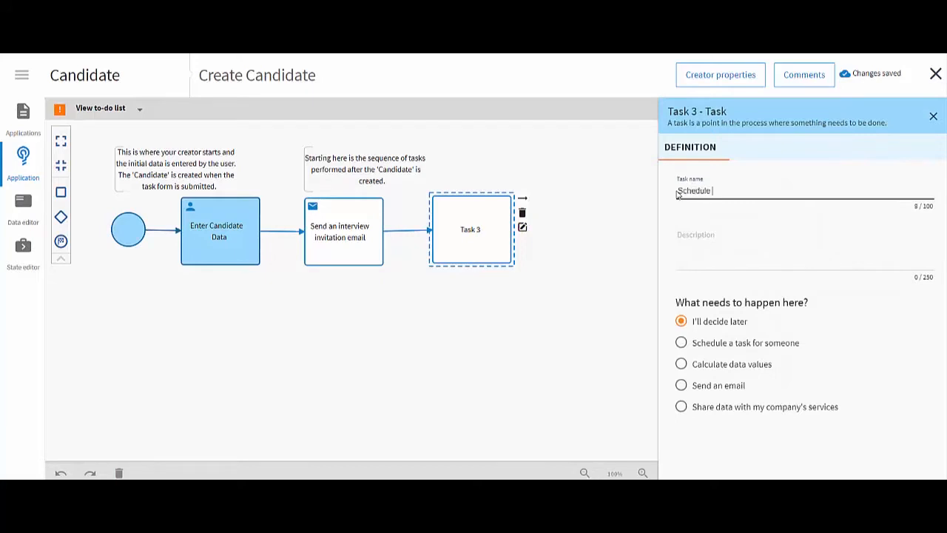
text(interview)
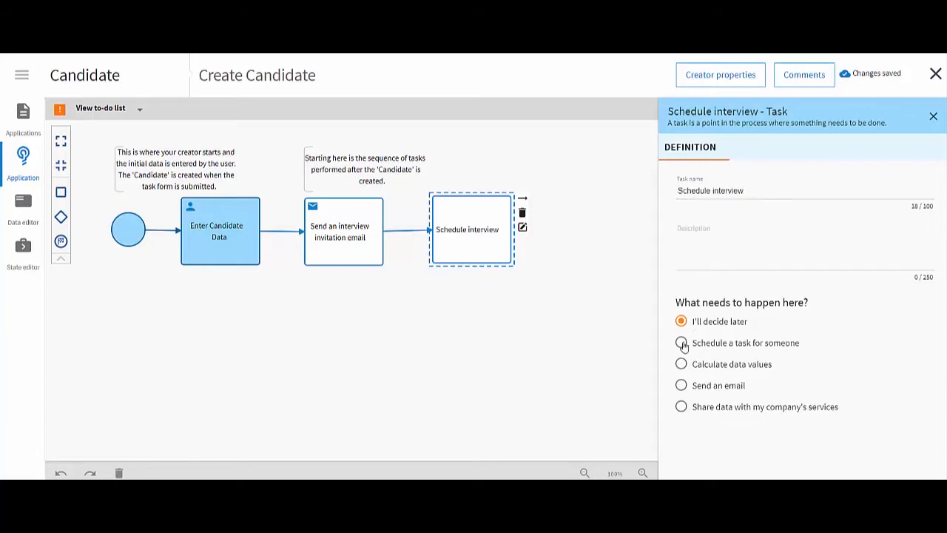
click(681, 343)
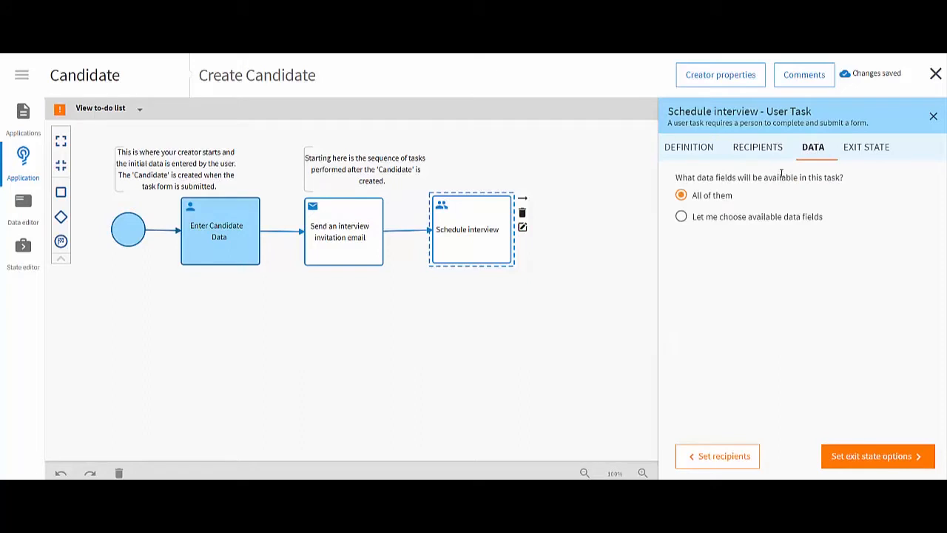
click(866, 147)
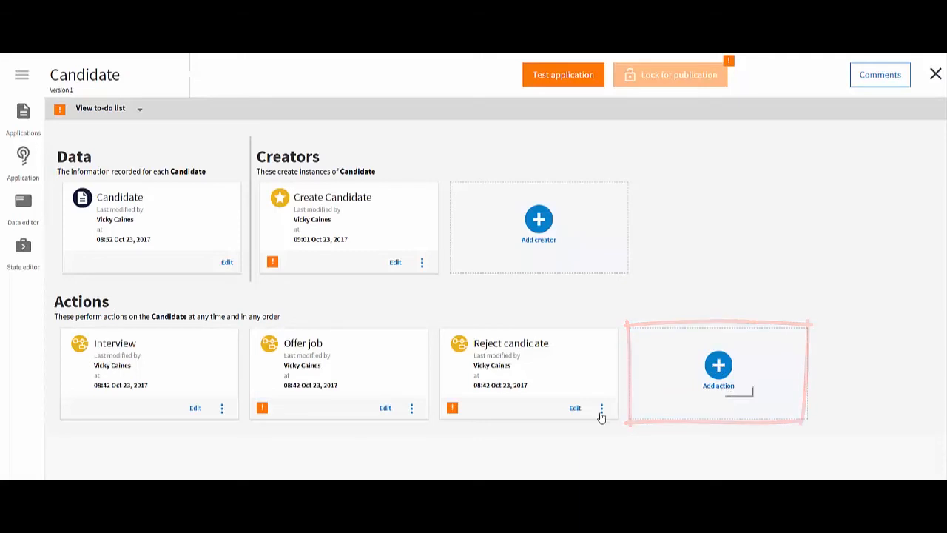
Step: Make the Reject candidate action's Send rejection email task exit to the Rejected state
click(575, 408)
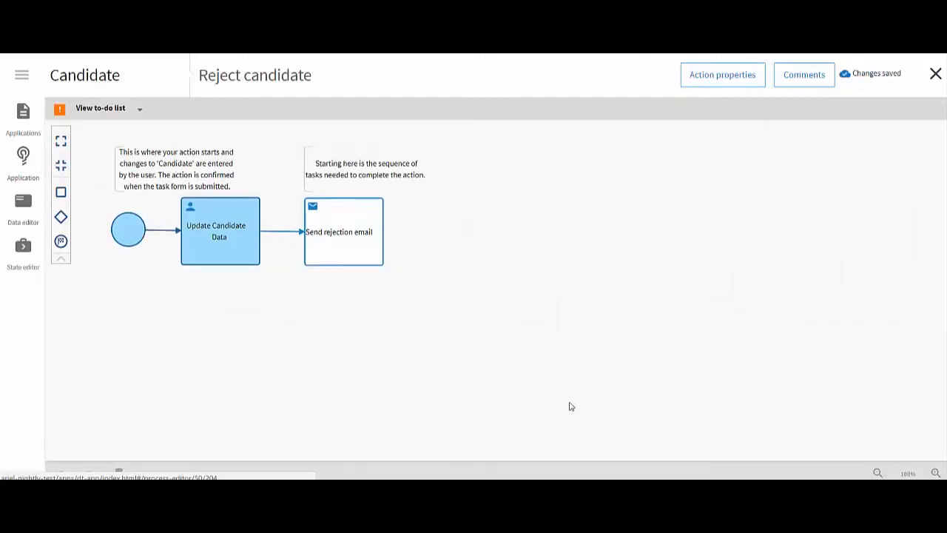
click(343, 231)
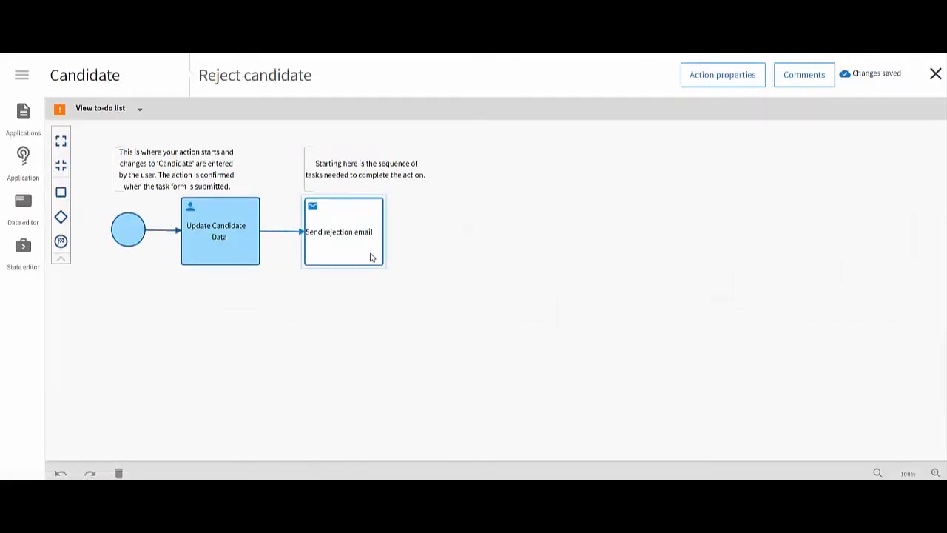
click(338, 231)
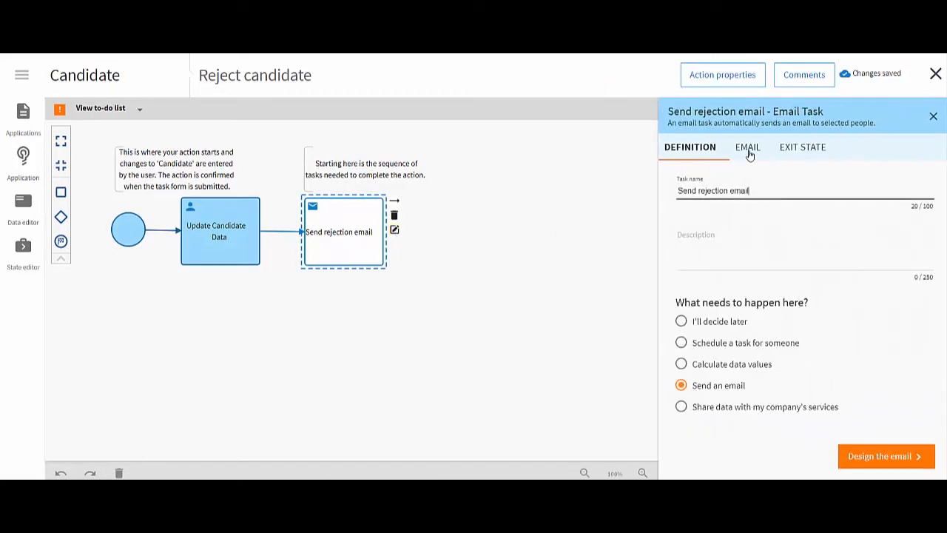
click(801, 146)
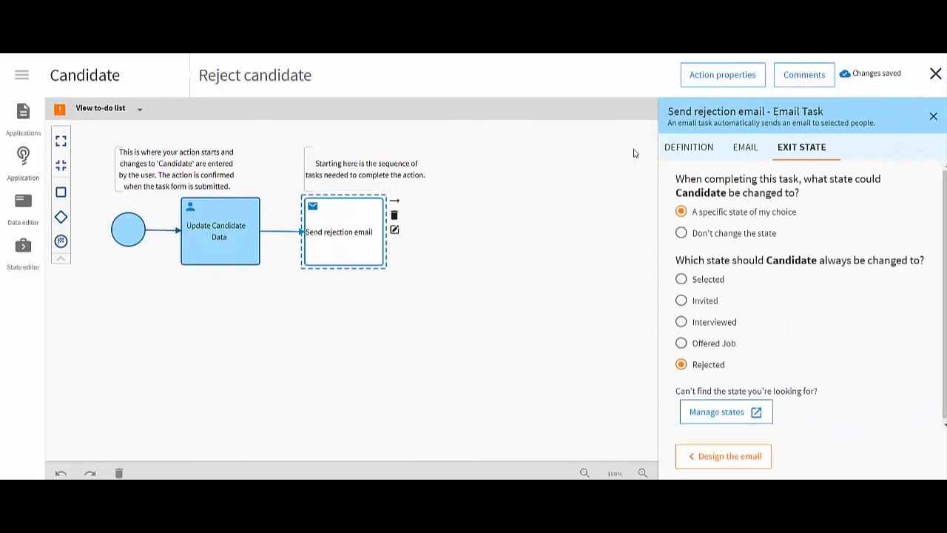
mouse_move(698, 281)
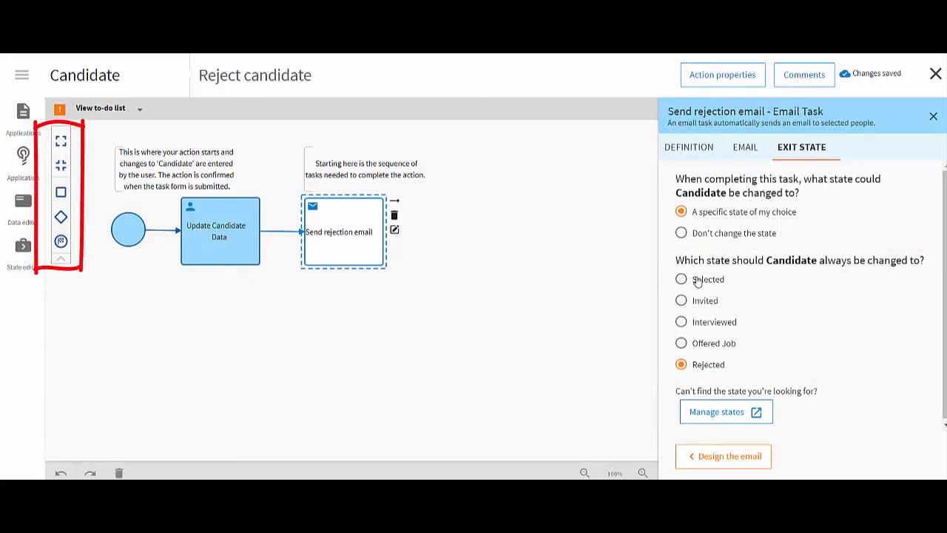
Step: Post the comment 'Check with HR - do they want extra action for candidates looking for contiract work?'
click(935, 73)
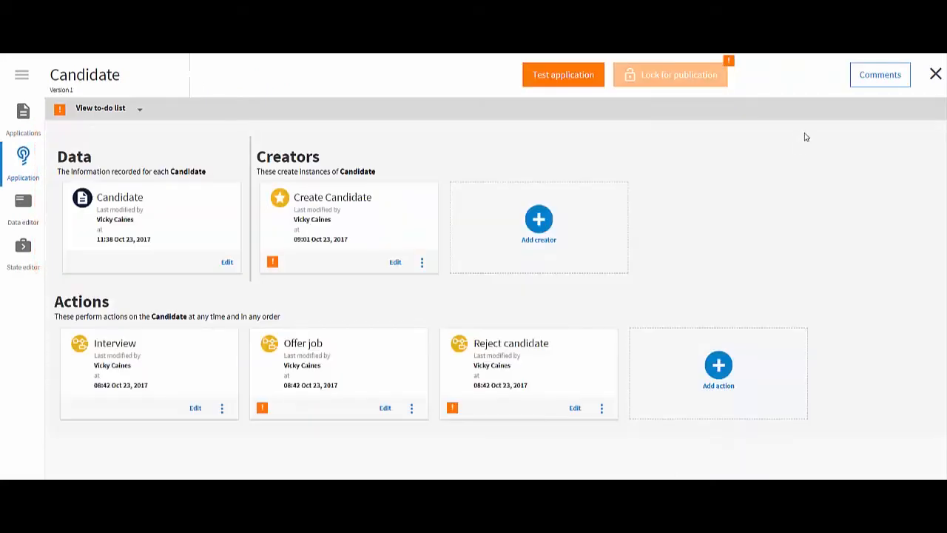
click(880, 74)
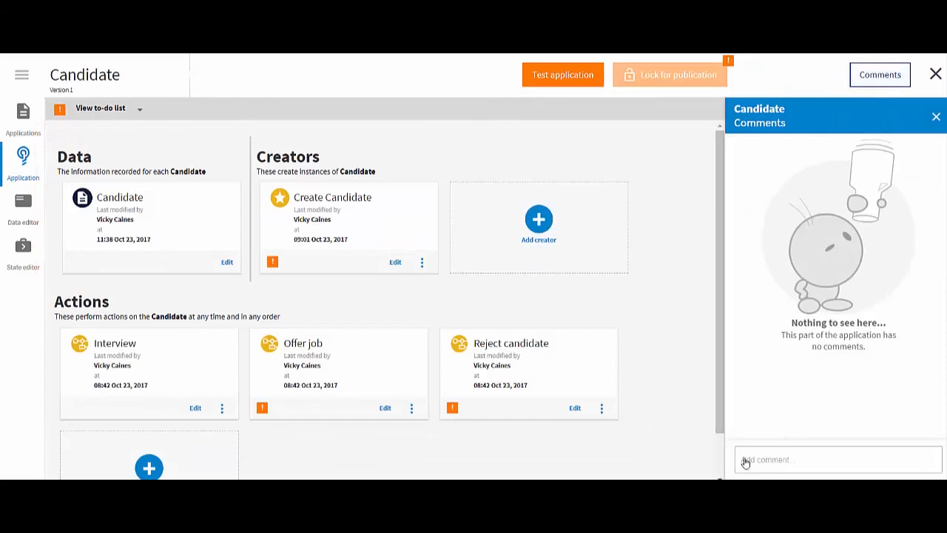
text(Che)
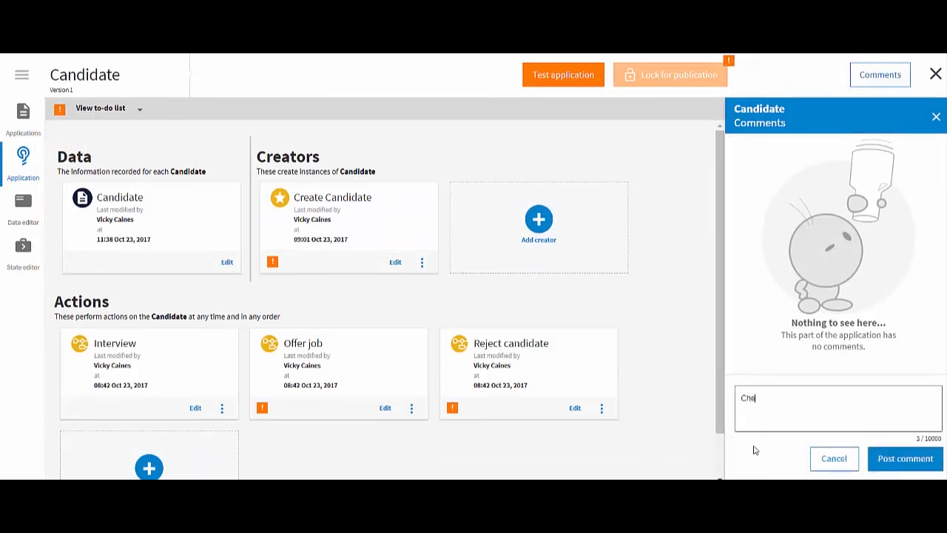
text(ck with HR)
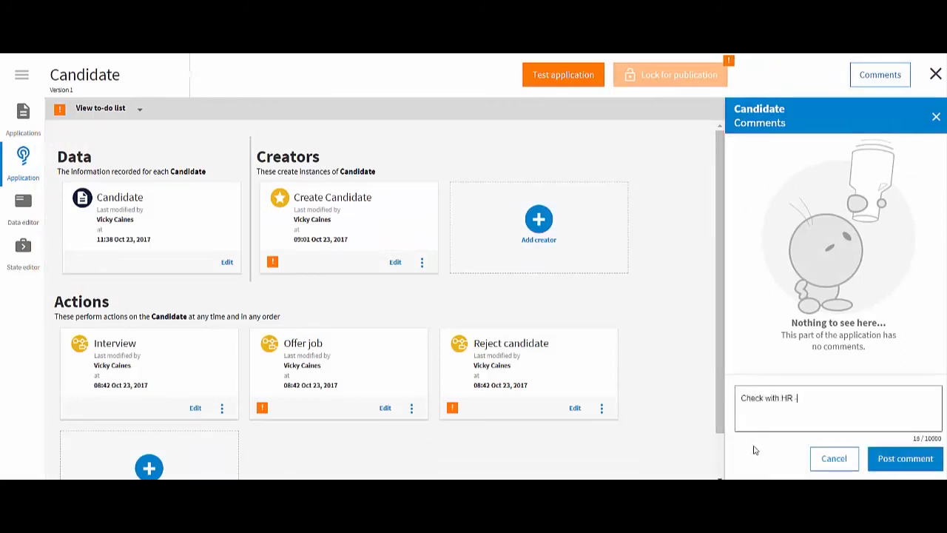
text(- do they want e)
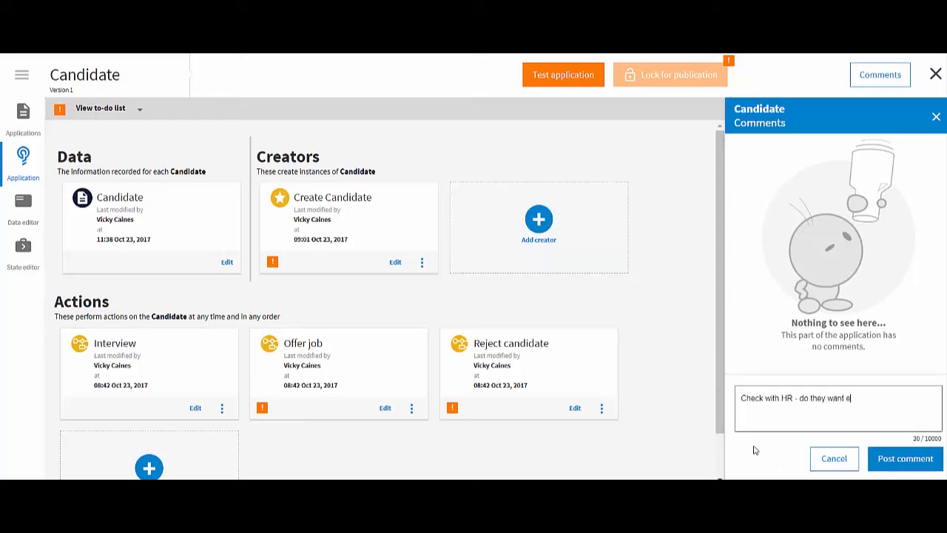
text(xtra action)
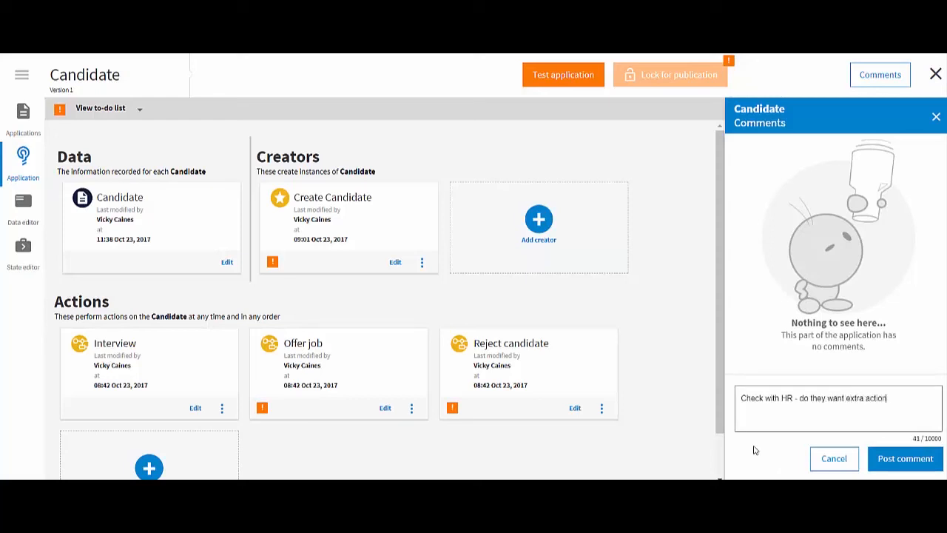
text(for c)
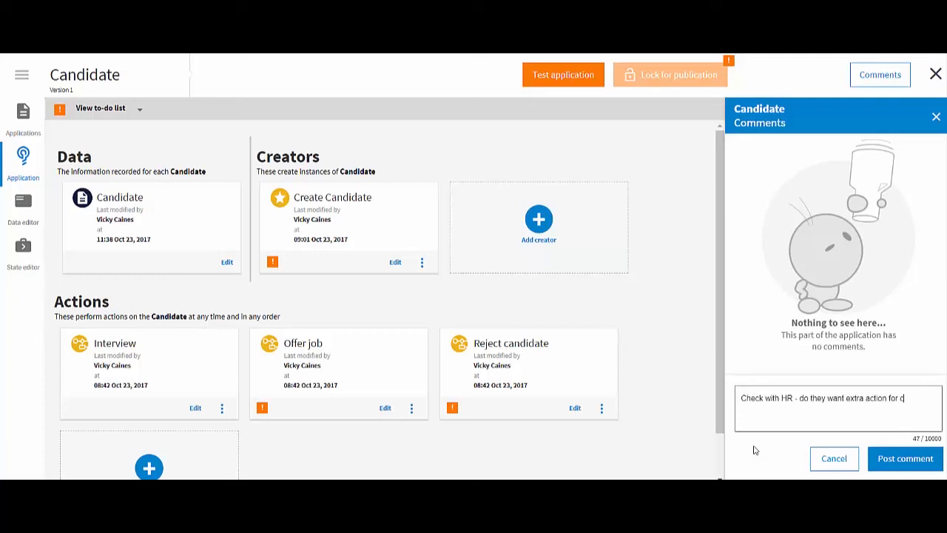
text(andidates look)
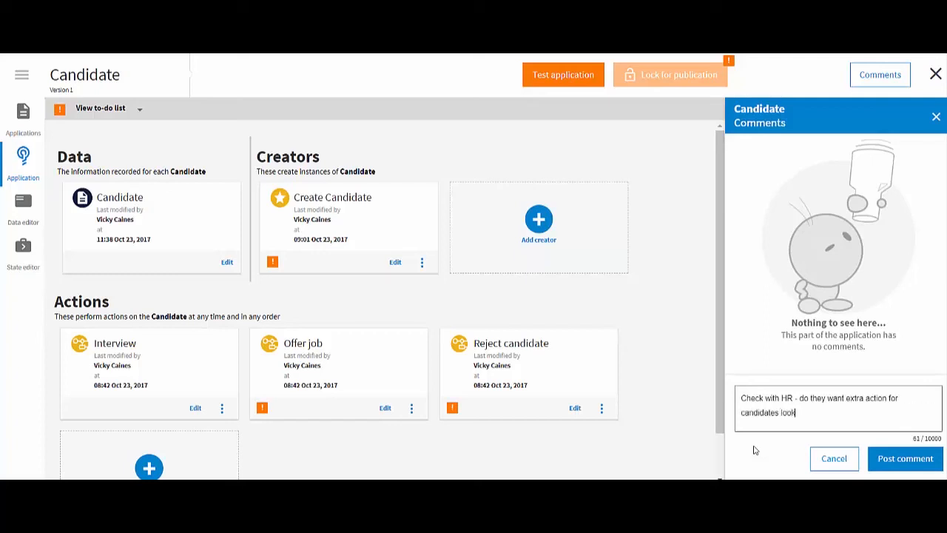
text(ing for conti)
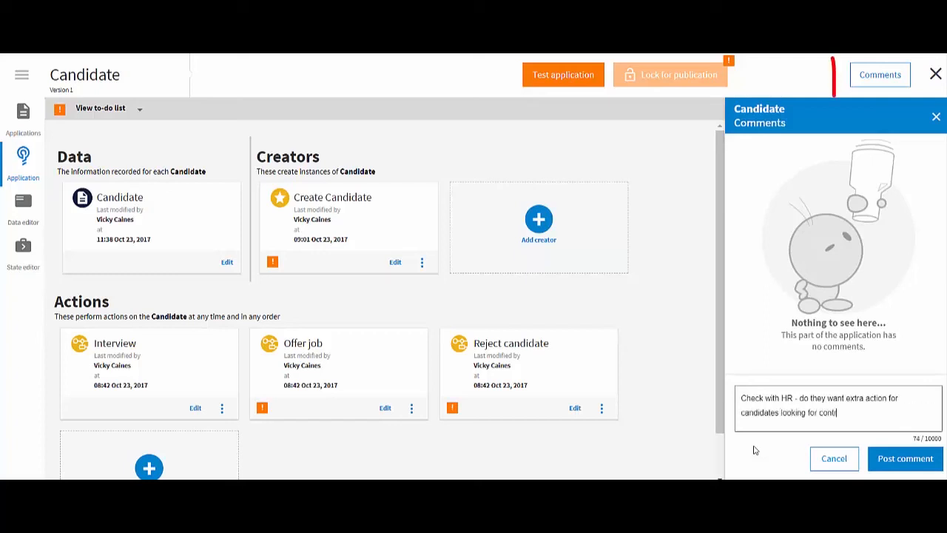
text(ract work?)
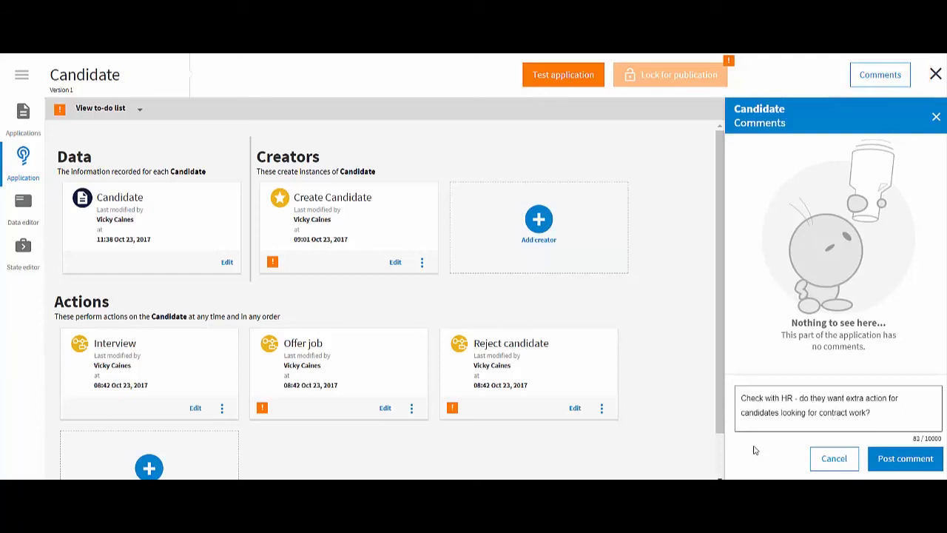
click(904, 458)
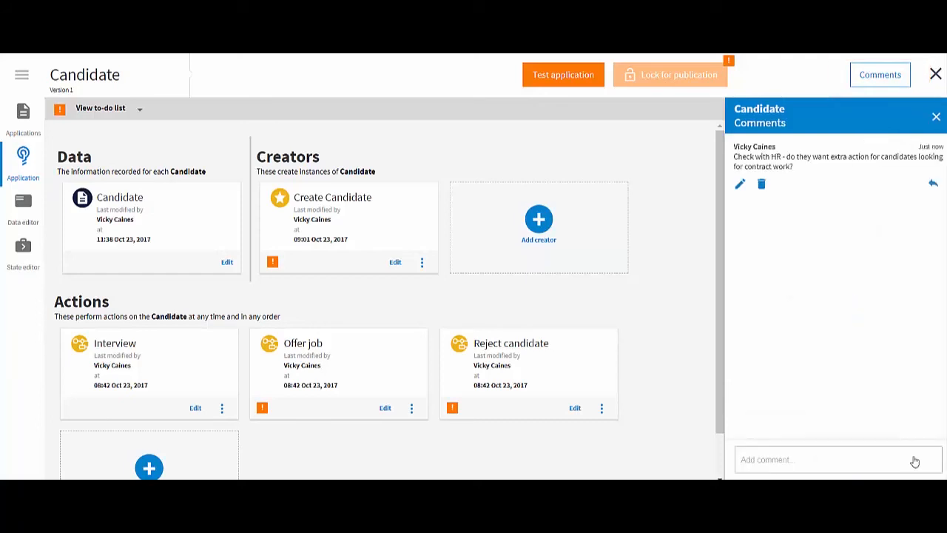
click(563, 74)
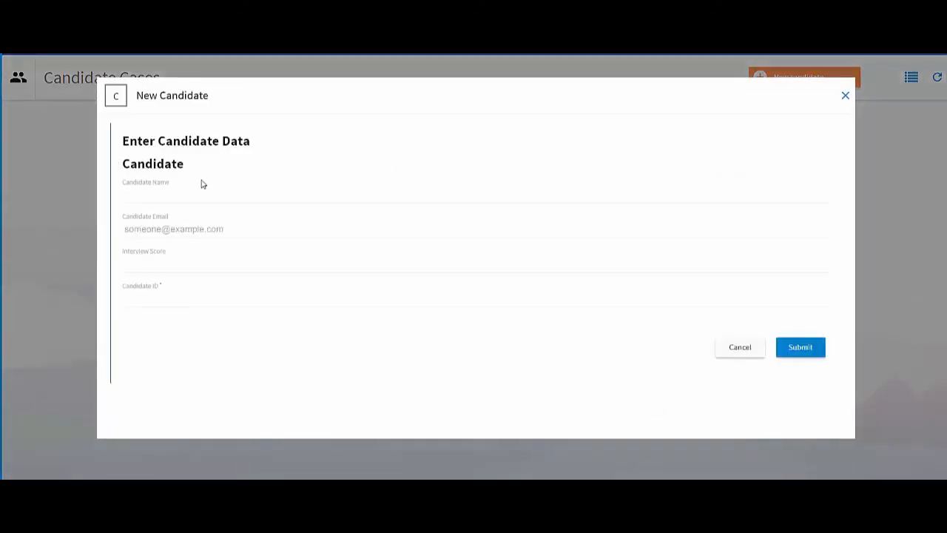
Step: Submit a test New Candidate named John Doe with Candidate ID 000
text(John Doe)
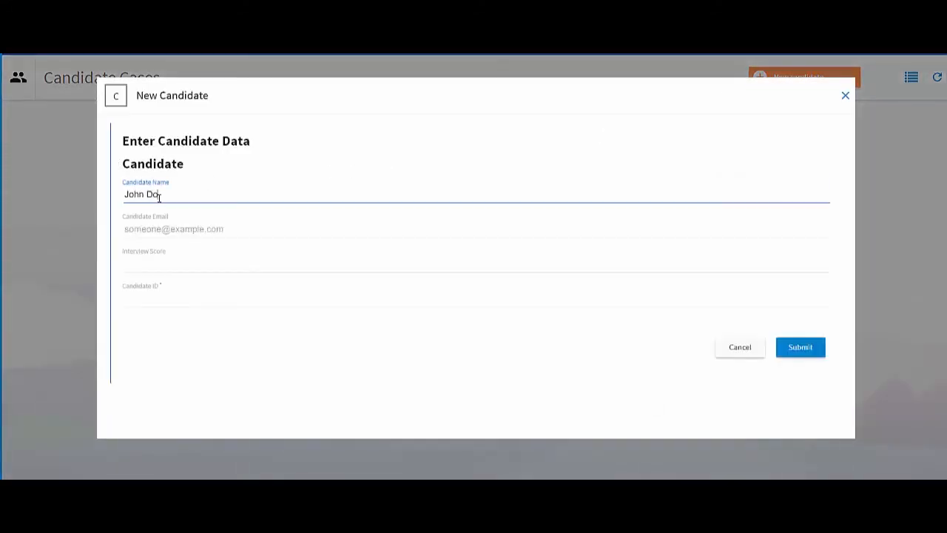
text(000)
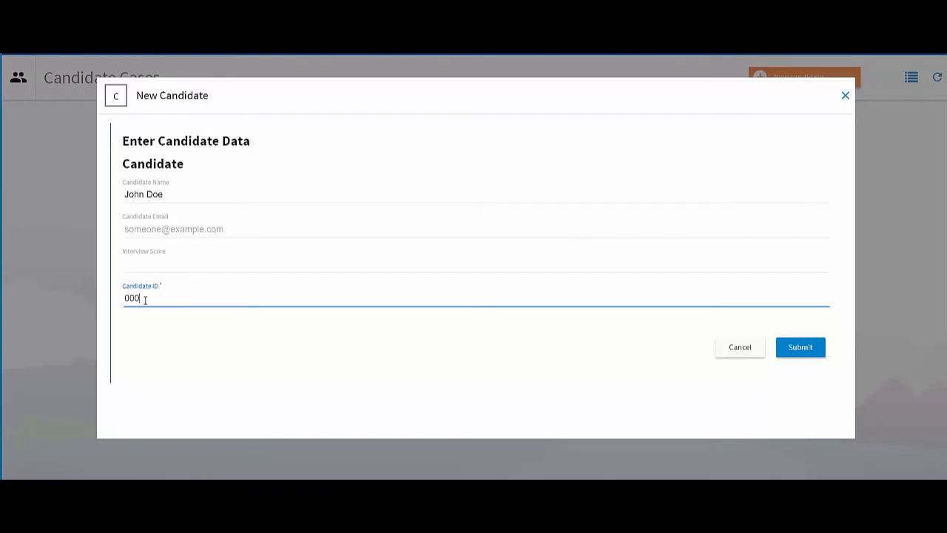
click(800, 347)
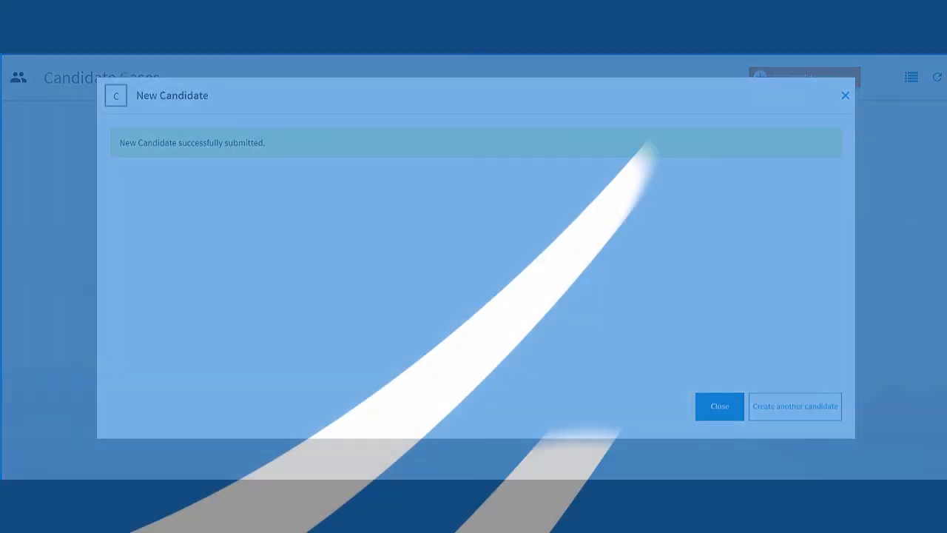